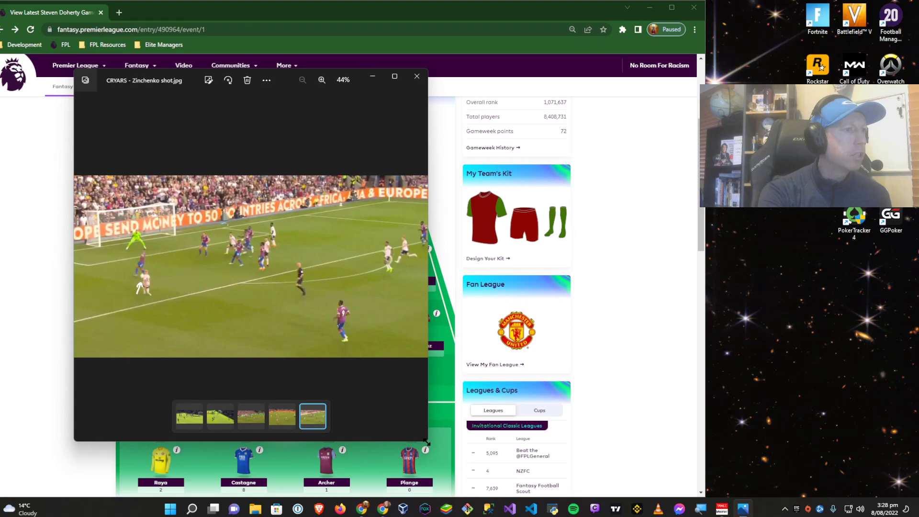
# Maximize the Photos window showing the CRYARS 'Zinchenko shot' still
pyautogui.click(322, 81)
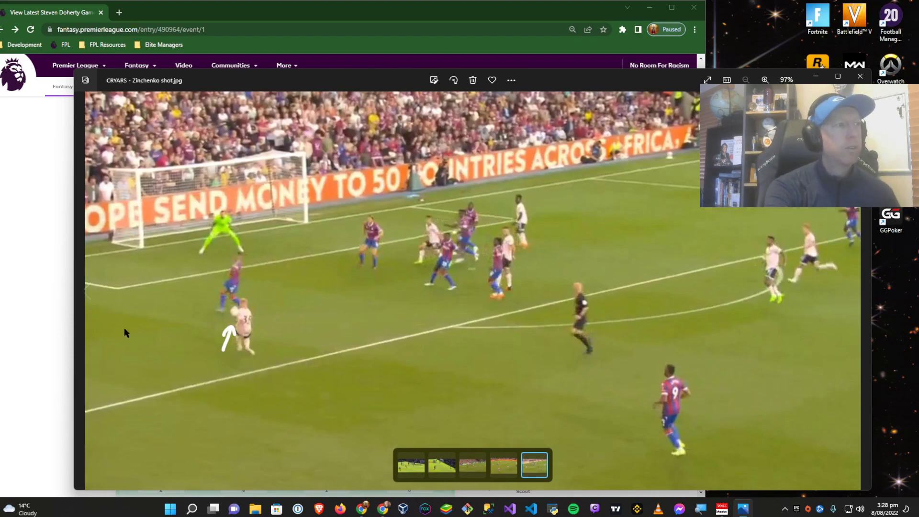
pyautogui.moveTo(232, 362)
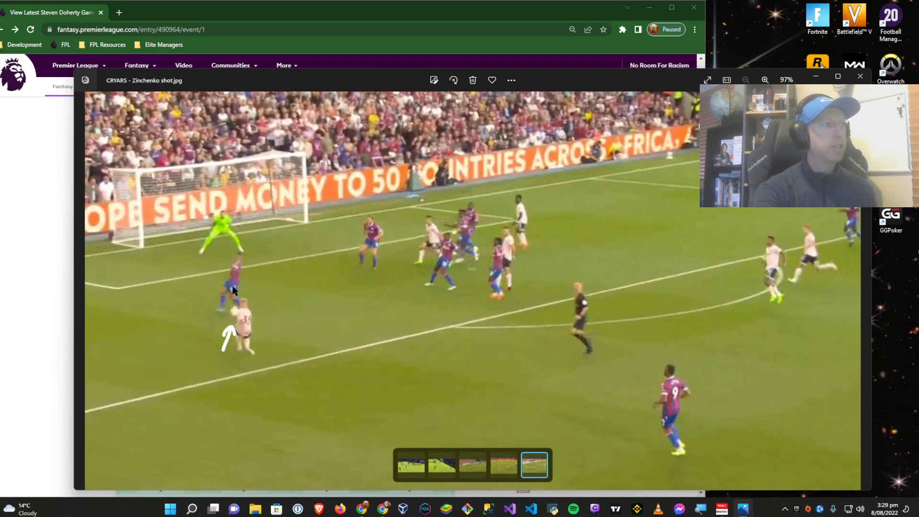
pyautogui.moveTo(130, 315)
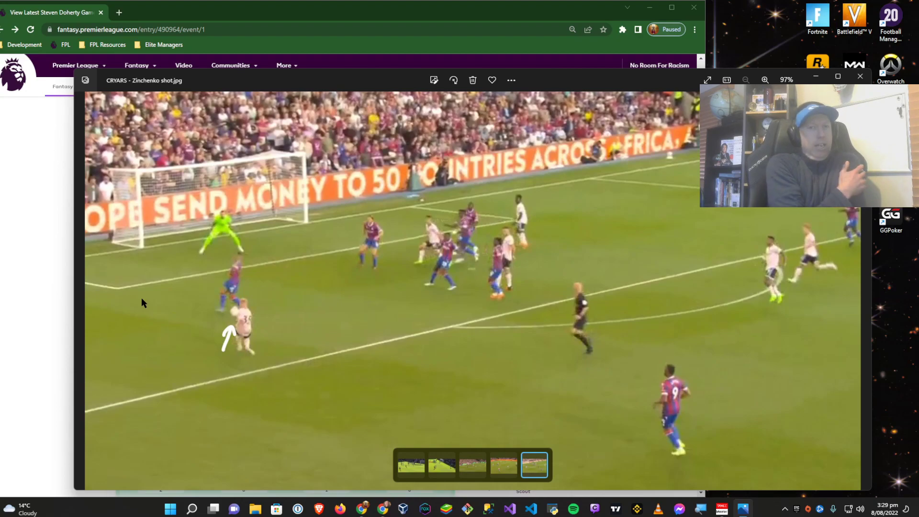
pyautogui.moveTo(179, 314)
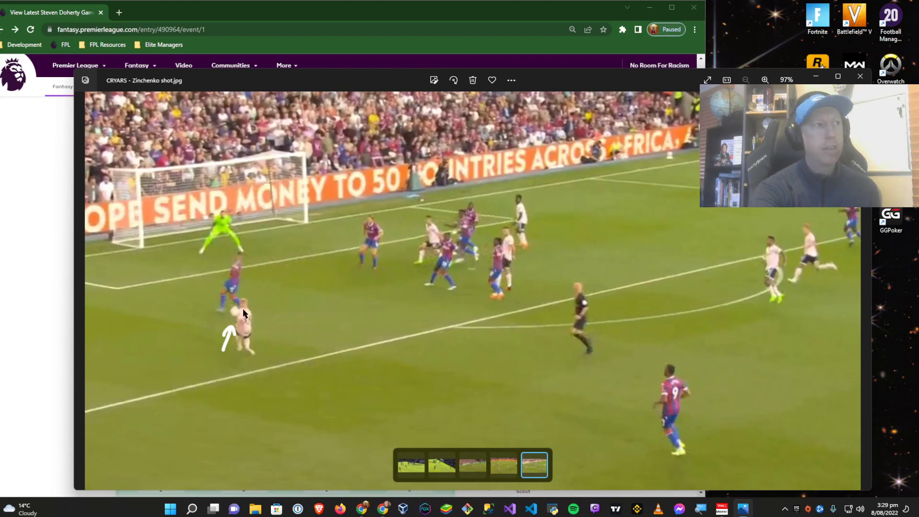
pyautogui.moveTo(370, 284)
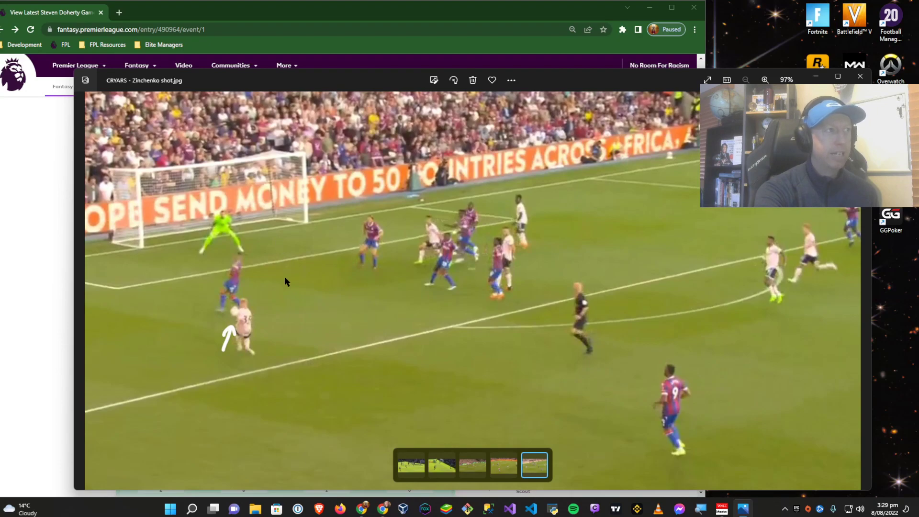
pyautogui.moveTo(288, 247)
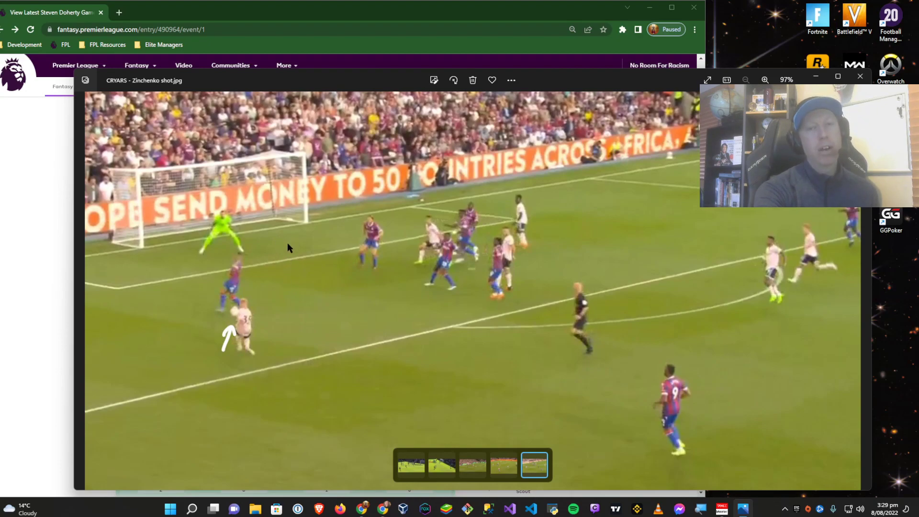
pyautogui.moveTo(157, 237)
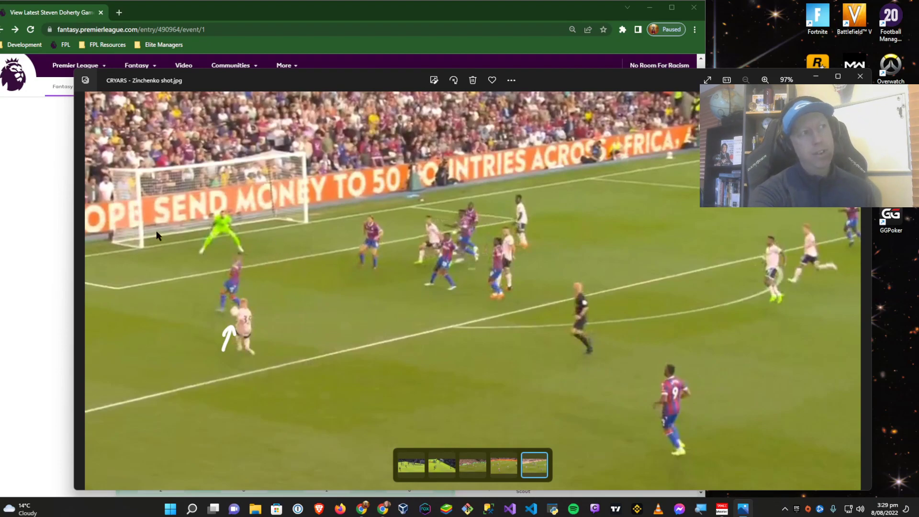
pyautogui.moveTo(420, 226)
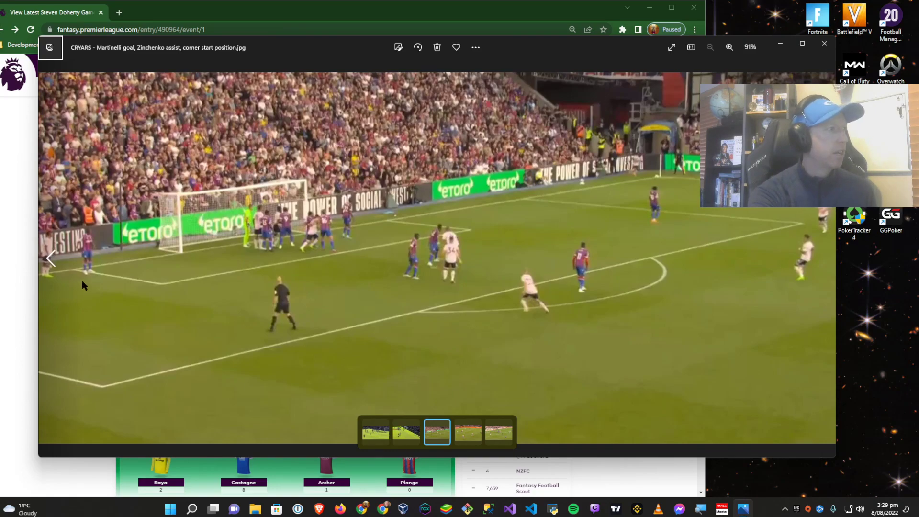
pyautogui.moveTo(52, 285)
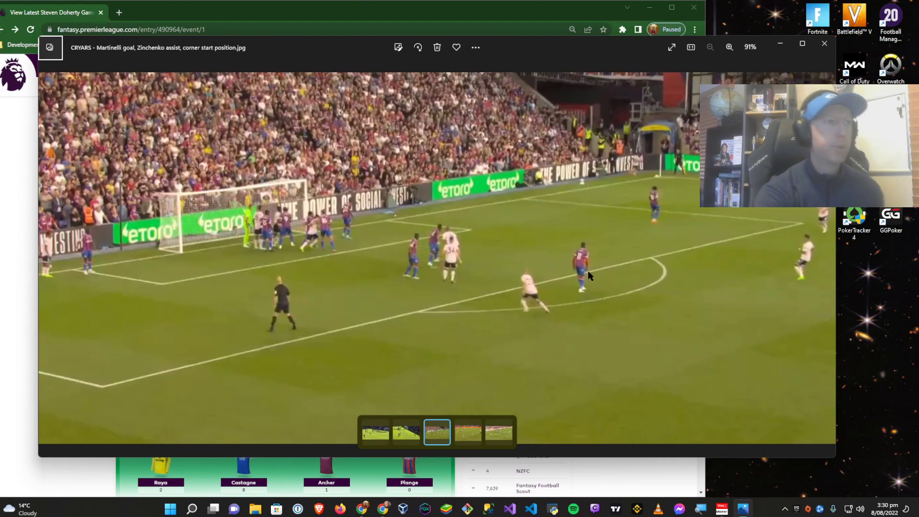
pyautogui.moveTo(261, 278)
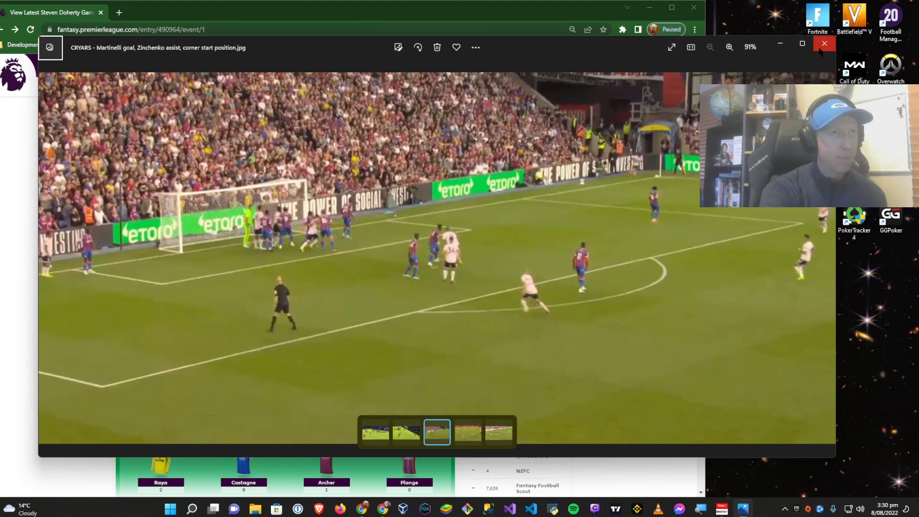
# Move to the Martinelli goal corner start position still in Photos
pyautogui.click(824, 47)
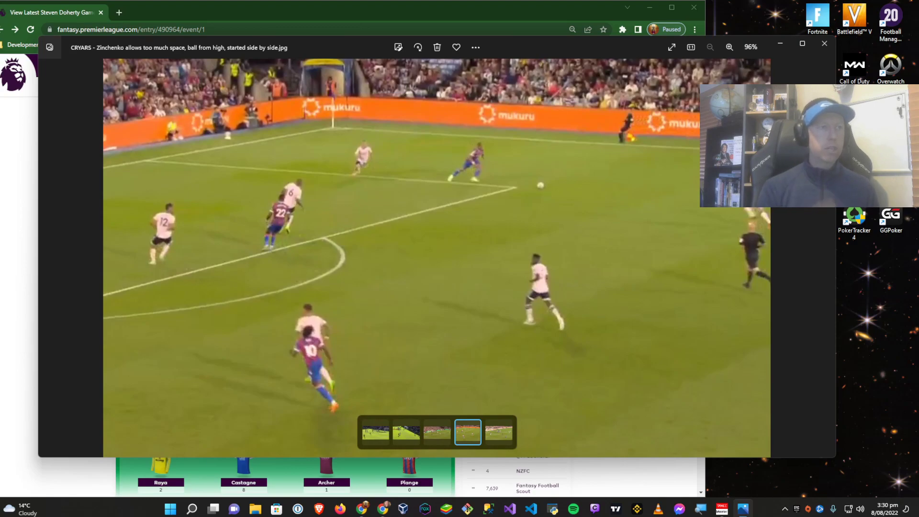
pyautogui.moveTo(605, 146)
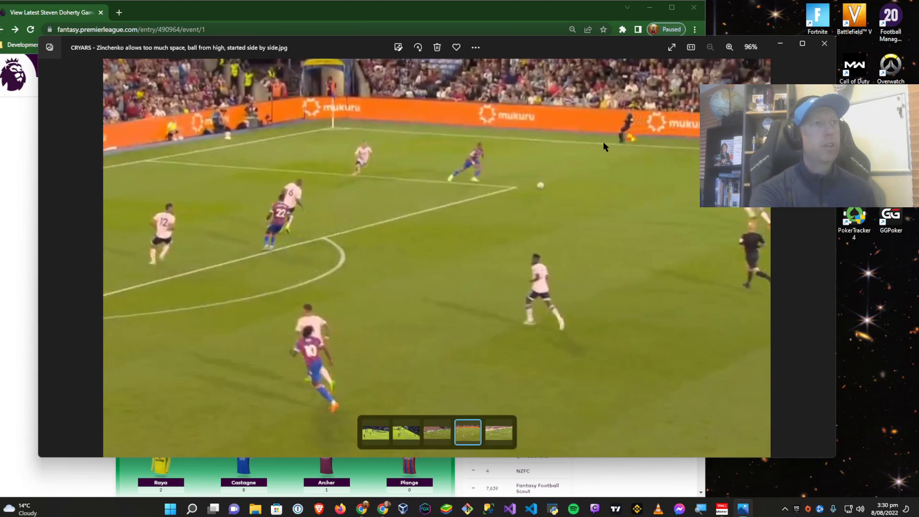
pyautogui.moveTo(683, 162)
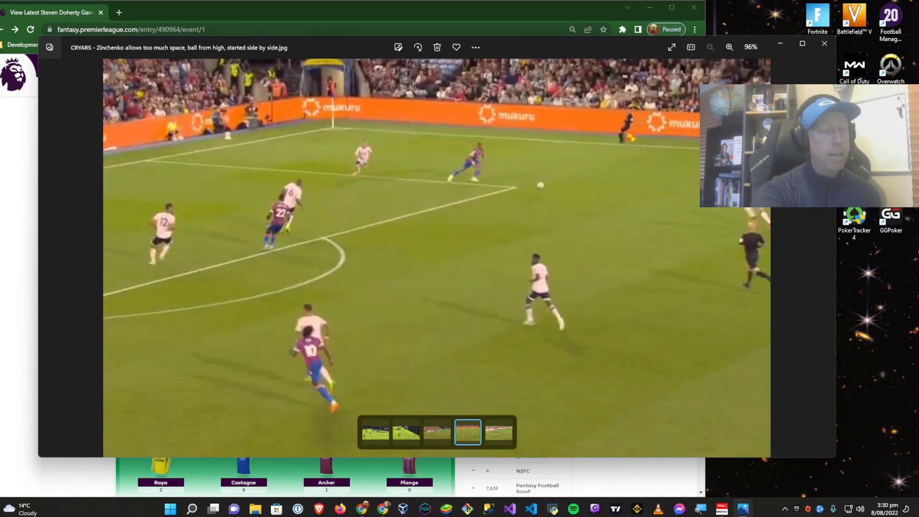
pyautogui.moveTo(407, 171)
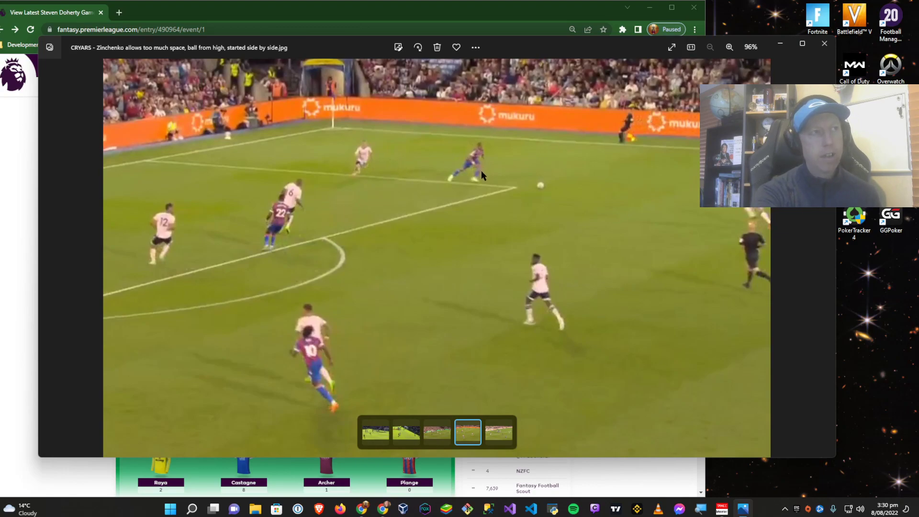
pyautogui.moveTo(461, 199)
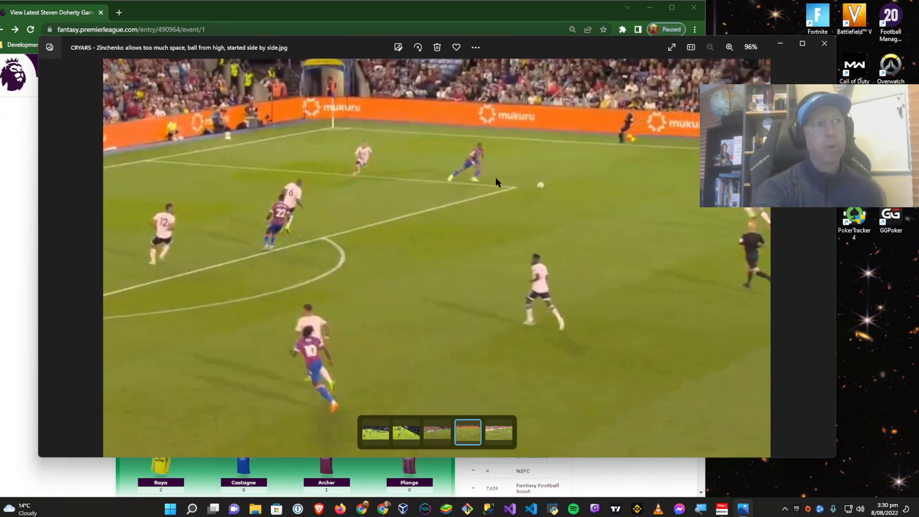
pyautogui.moveTo(500, 222)
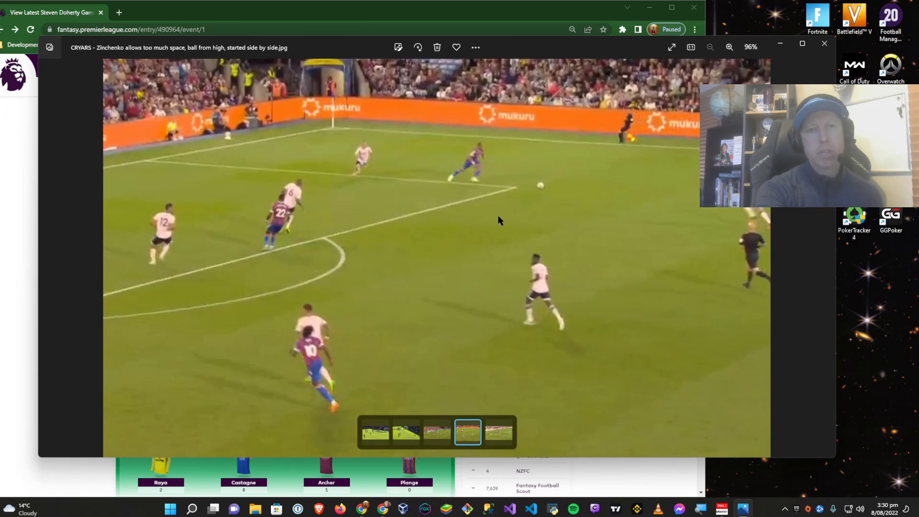
pyautogui.moveTo(497, 224)
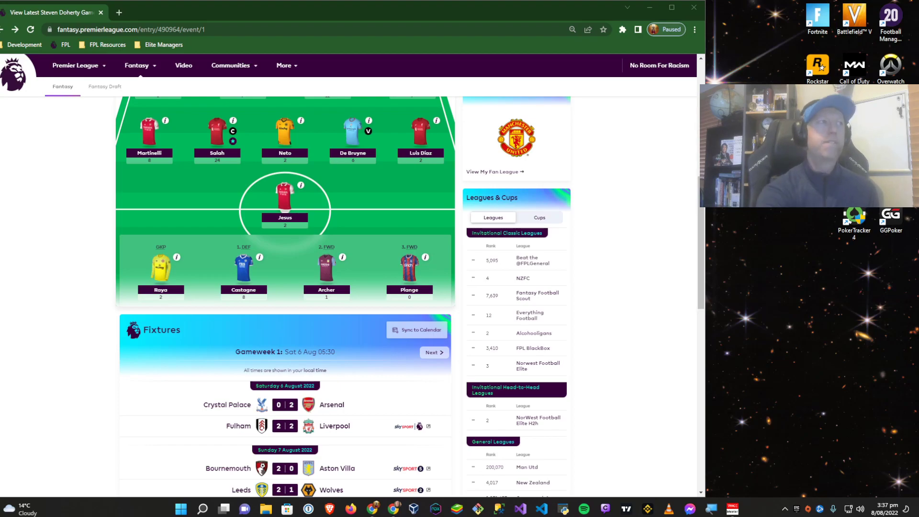
# Scroll the Gameweek 1 points page down from the squad to the full fixture results
pyautogui.click(432, 352)
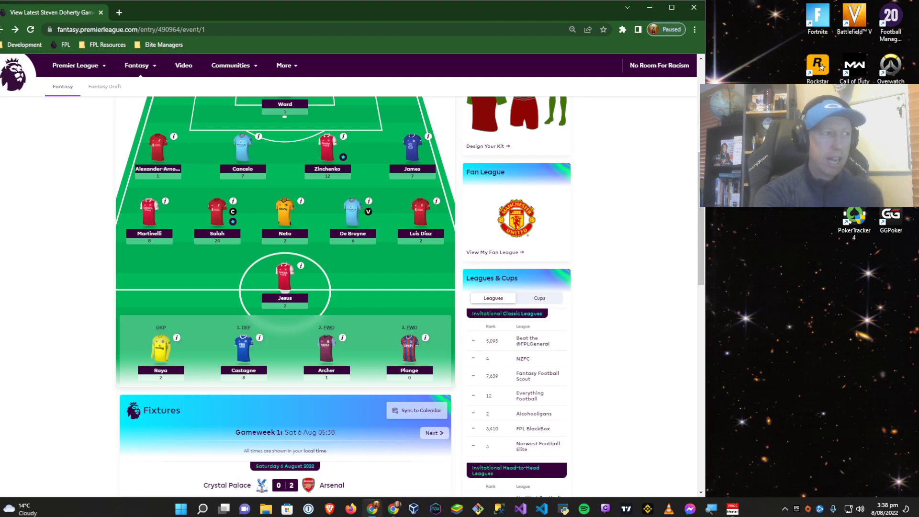
pyautogui.scroll(-3)
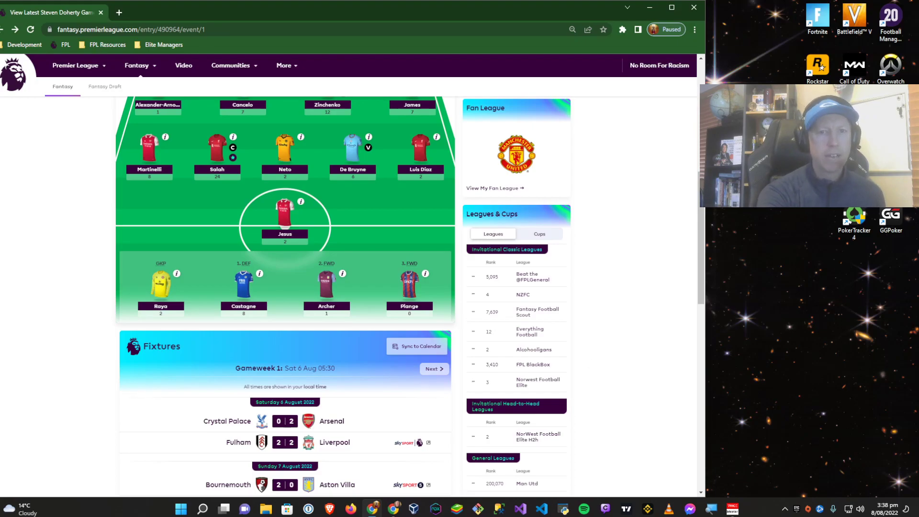
pyautogui.scroll(-3)
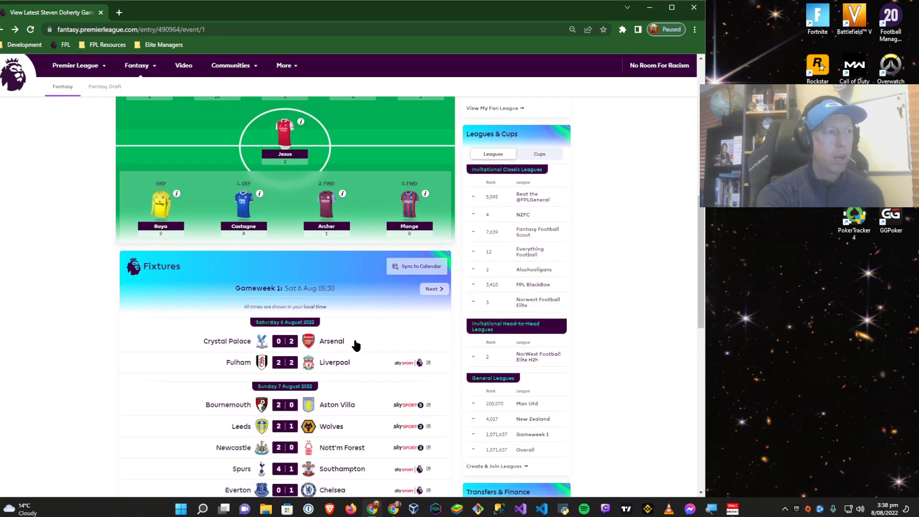
pyautogui.scroll(-3)
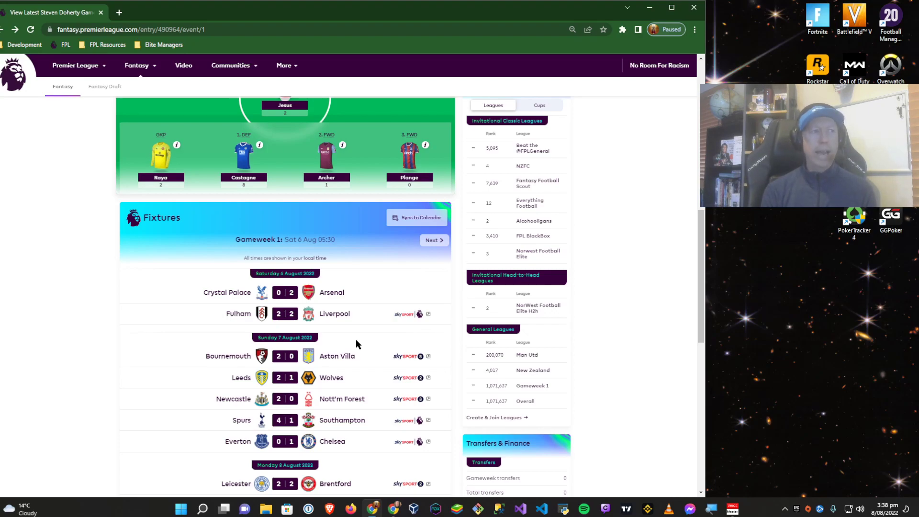
pyautogui.moveTo(403, 265)
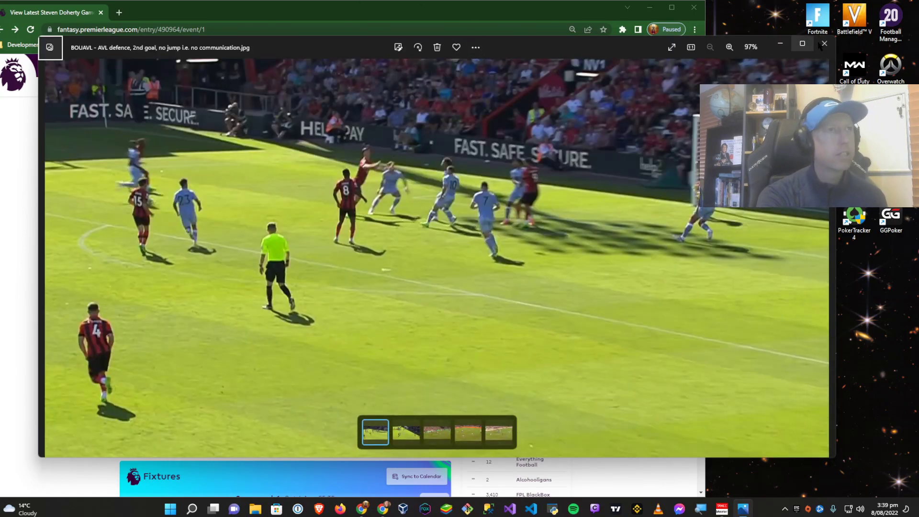
pyautogui.click(824, 47)
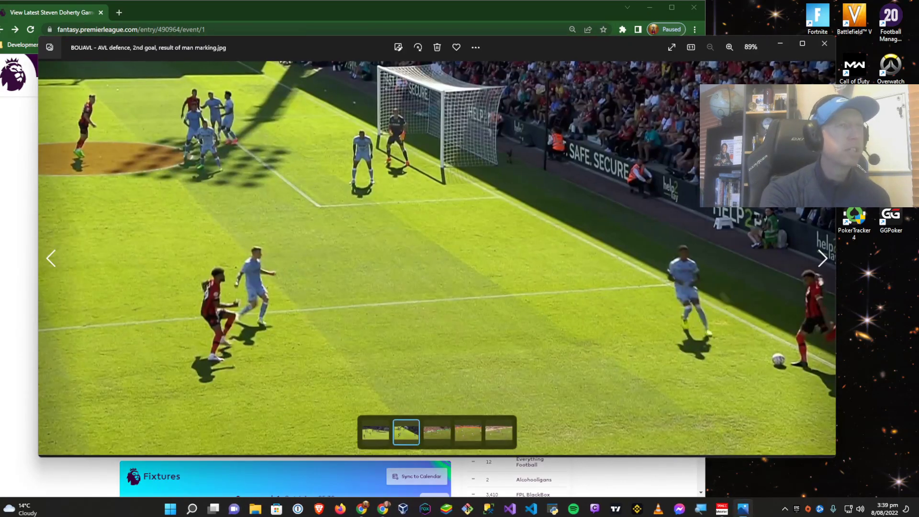
pyautogui.click(823, 47)
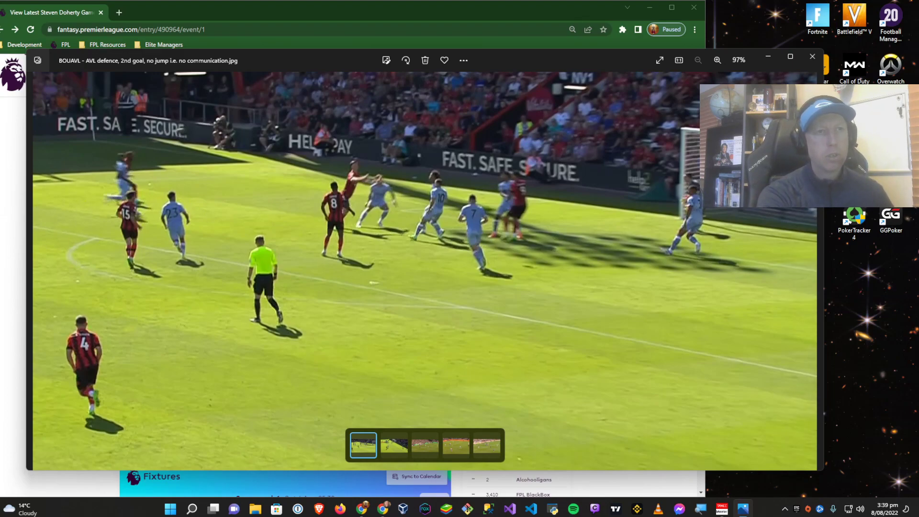
pyautogui.click(393, 445)
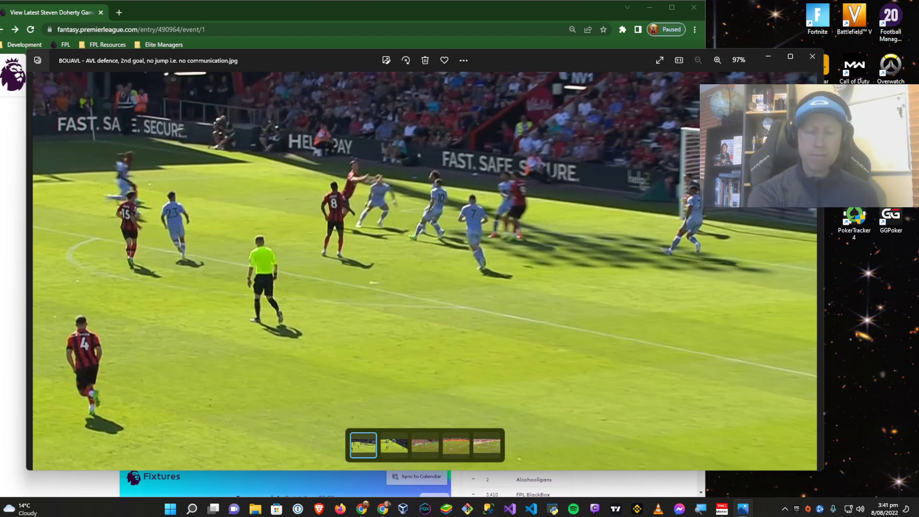
# Close the Photos viewer and scroll the points page down to the Gameweek 1 fixtures
pyautogui.click(812, 57)
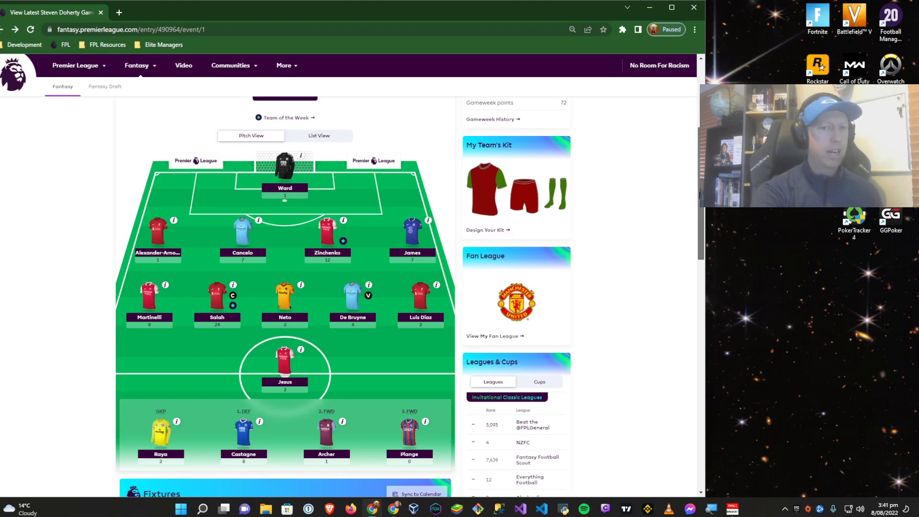
pyautogui.scroll(-3)
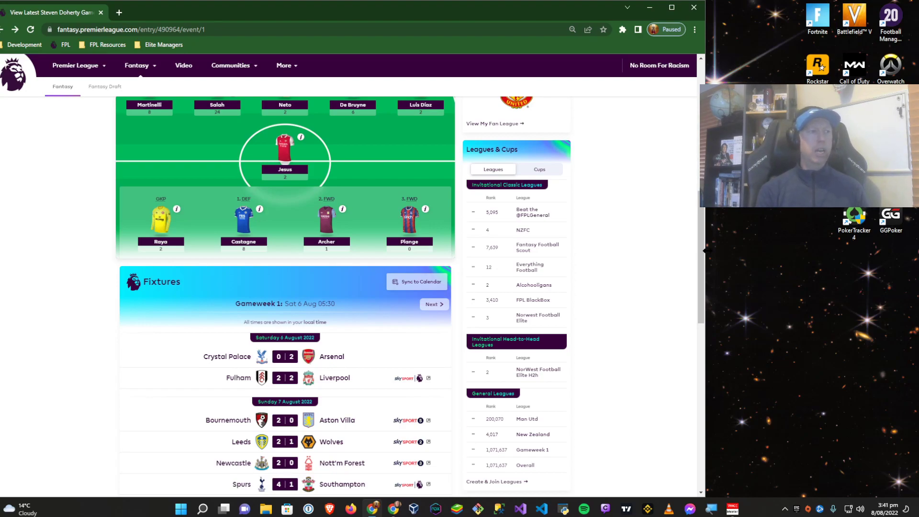
pyautogui.scroll(-3)
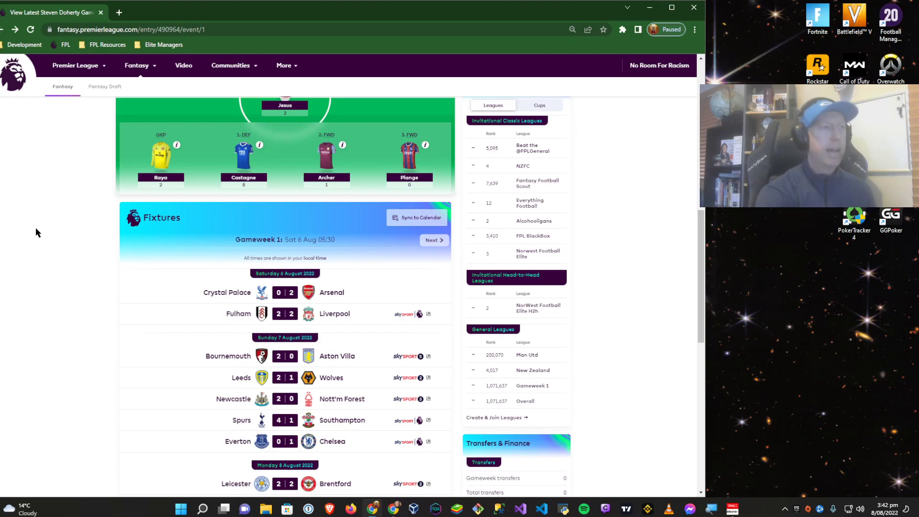
# Go to the Transfers page and page through the Player Selection list towards Brenden Aaronson
pyautogui.click(163, 207)
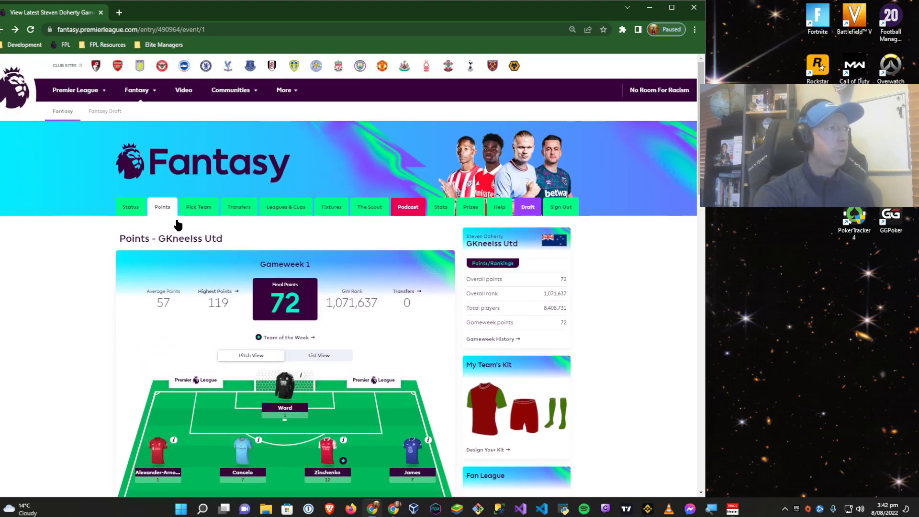
pyautogui.click(239, 207)
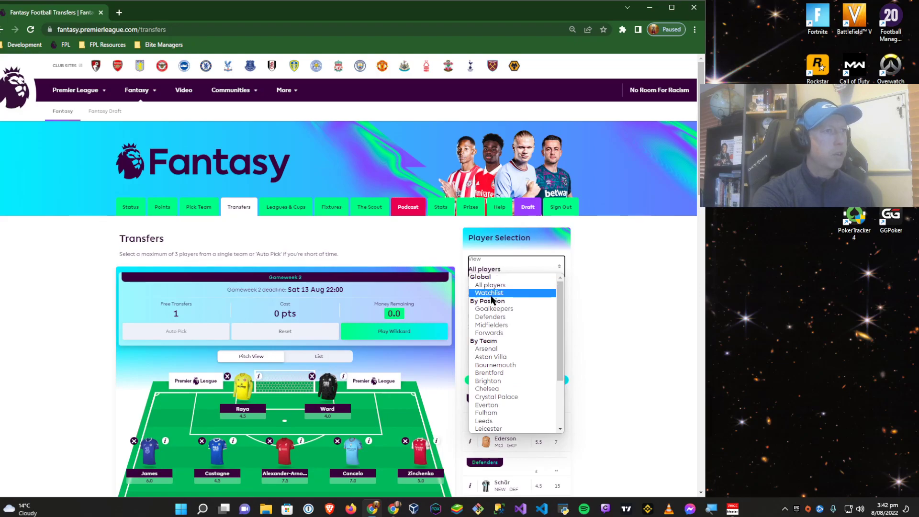
pyautogui.scroll(-3)
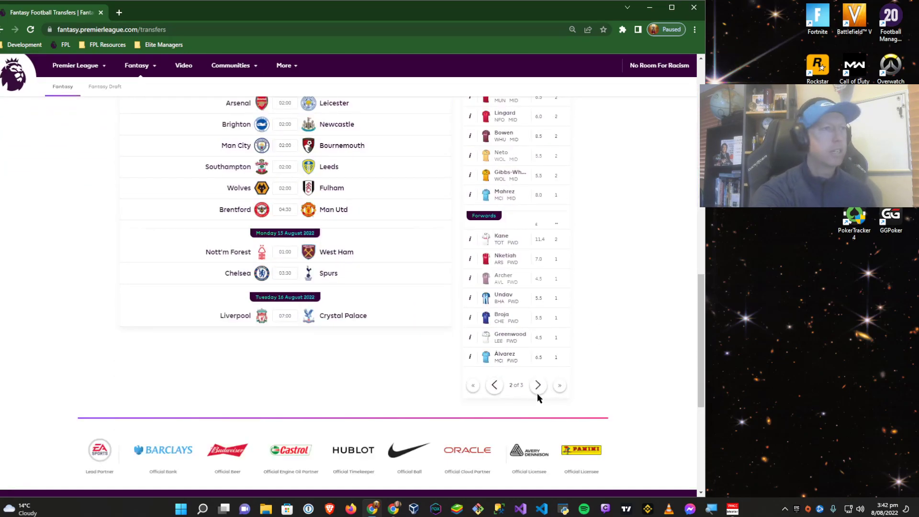
pyautogui.click(537, 385)
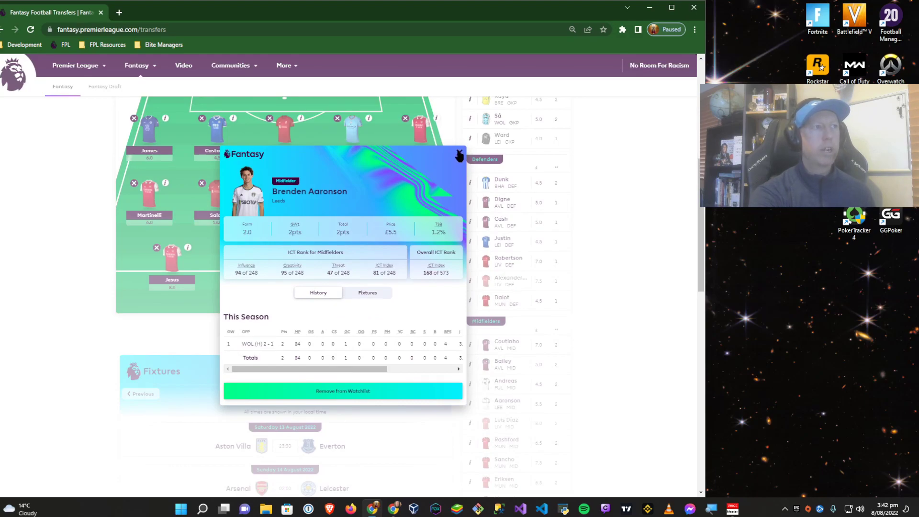
pyautogui.click(460, 156)
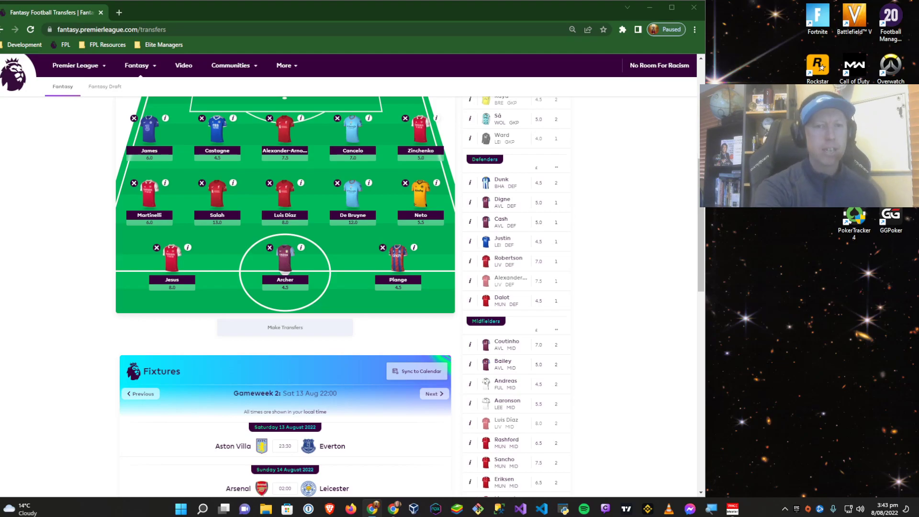
pyautogui.scroll(-3)
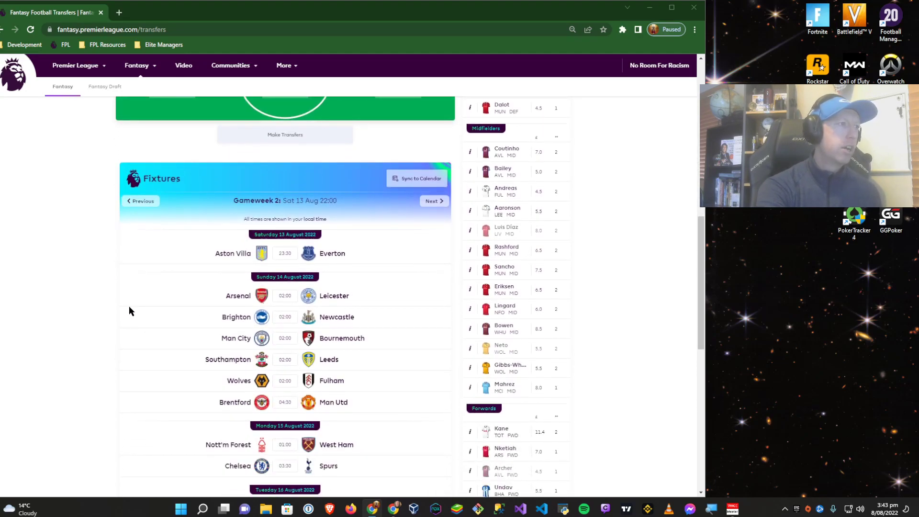
# Show Gameweek 1 results and expand the Newcastle v Nott'm Forest match stats
pyautogui.click(140, 201)
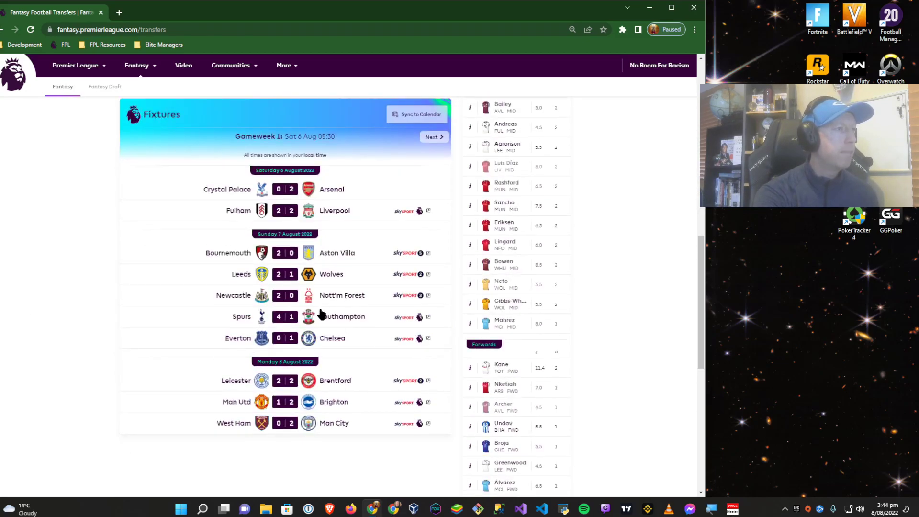
pyautogui.click(284, 295)
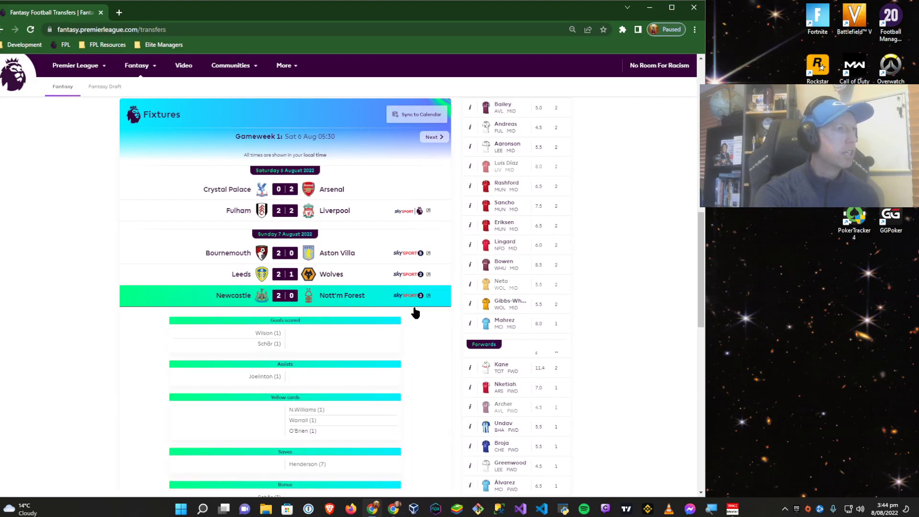
# Scroll around the Gameweek 1 results after collapsing the Newcastle v Nott'm Forest stats
pyautogui.scroll(3)
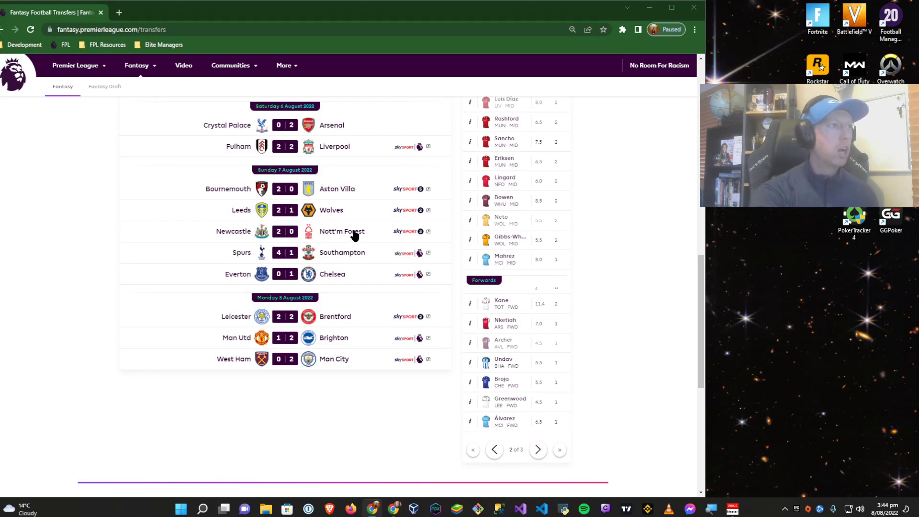
pyautogui.moveTo(545, 229)
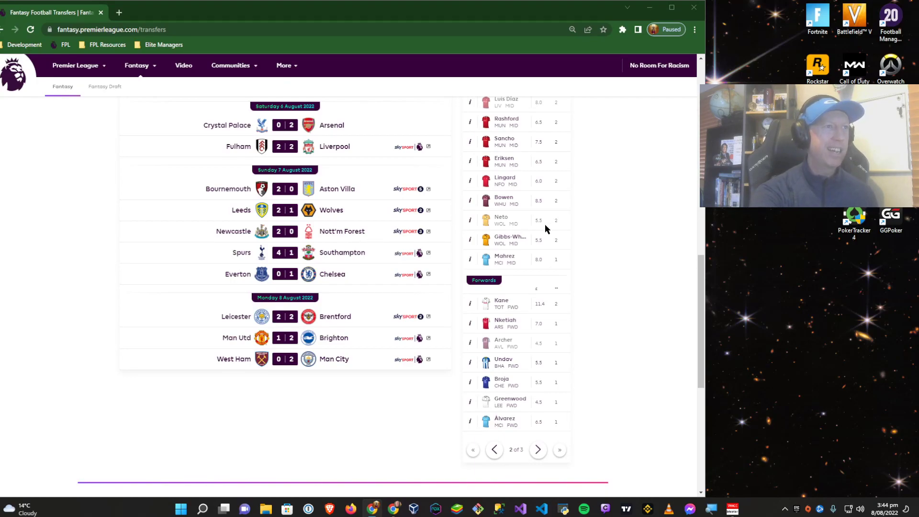
pyautogui.moveTo(595, 249)
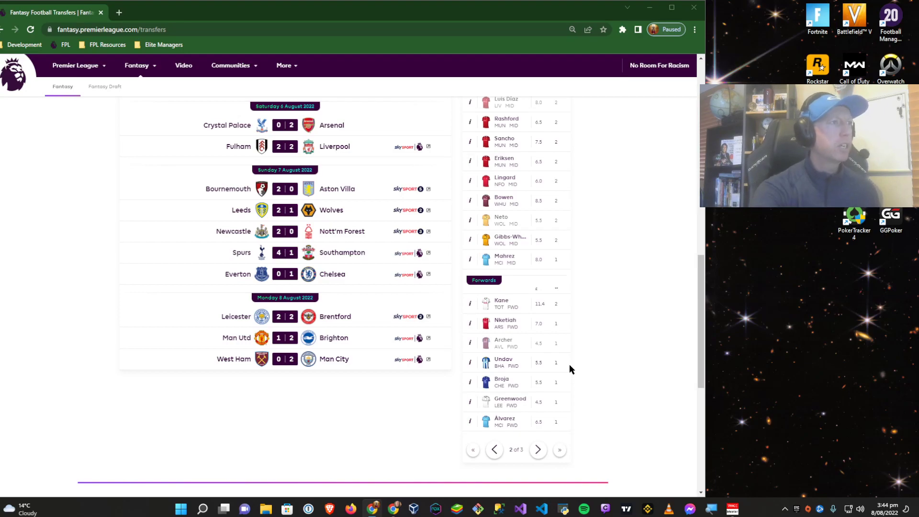
pyautogui.scroll(-3)
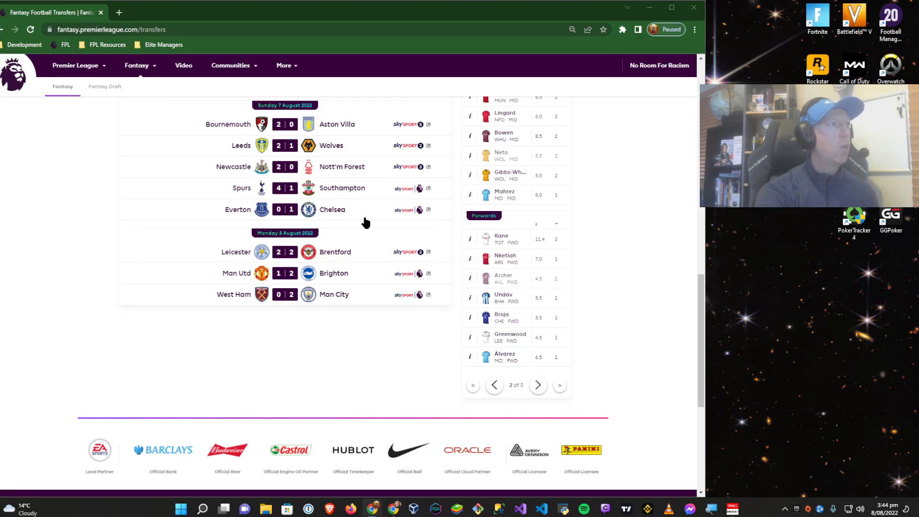
pyautogui.moveTo(379, 247)
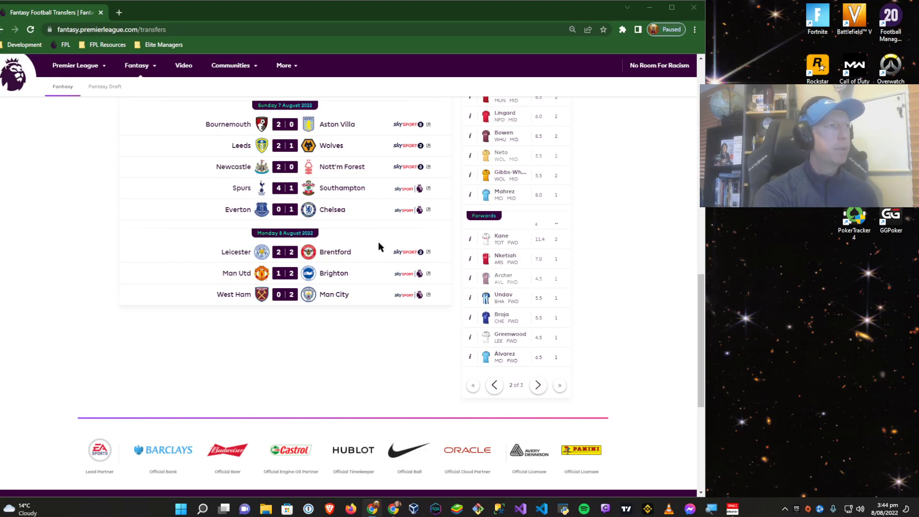
pyautogui.moveTo(386, 244)
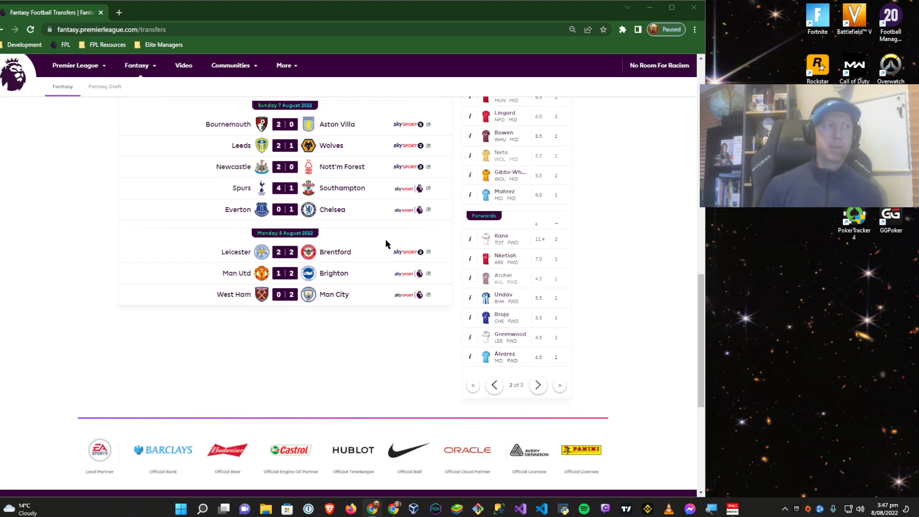
pyautogui.moveTo(129, 236)
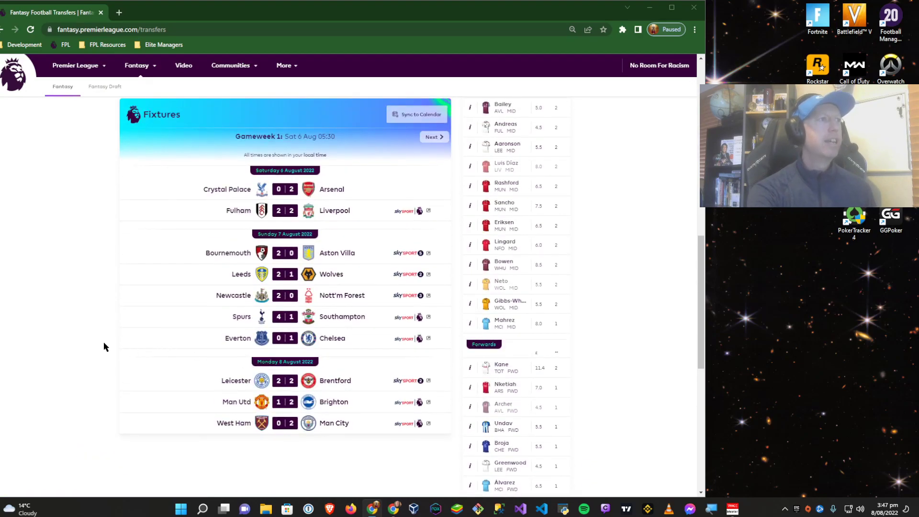
pyautogui.scroll(-3)
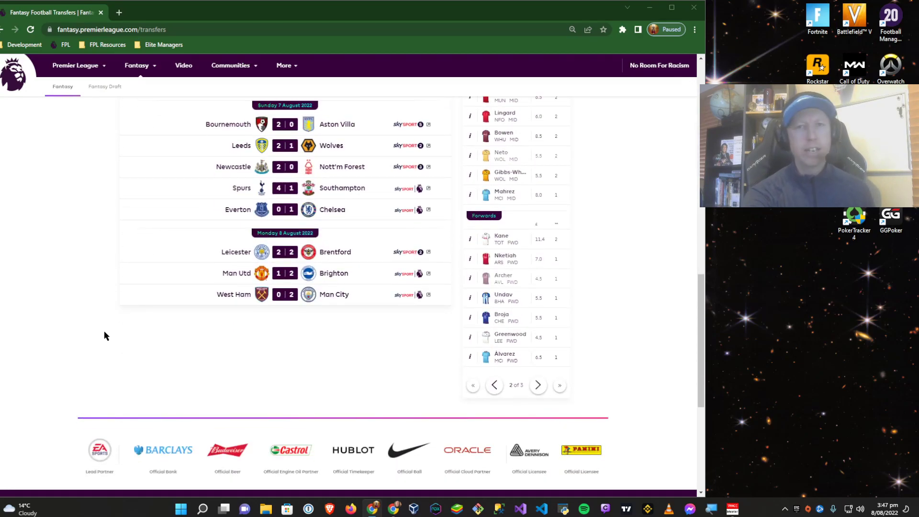
pyautogui.moveTo(115, 357)
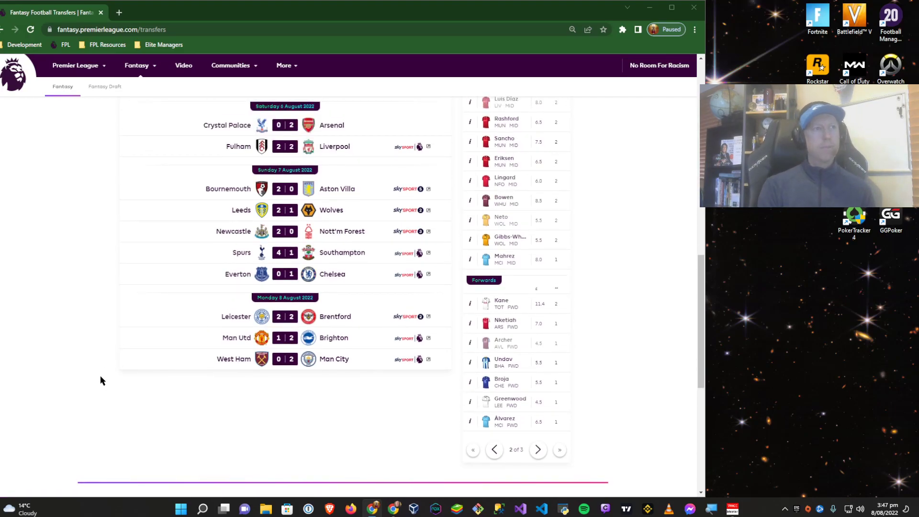
pyautogui.moveTo(219, 327)
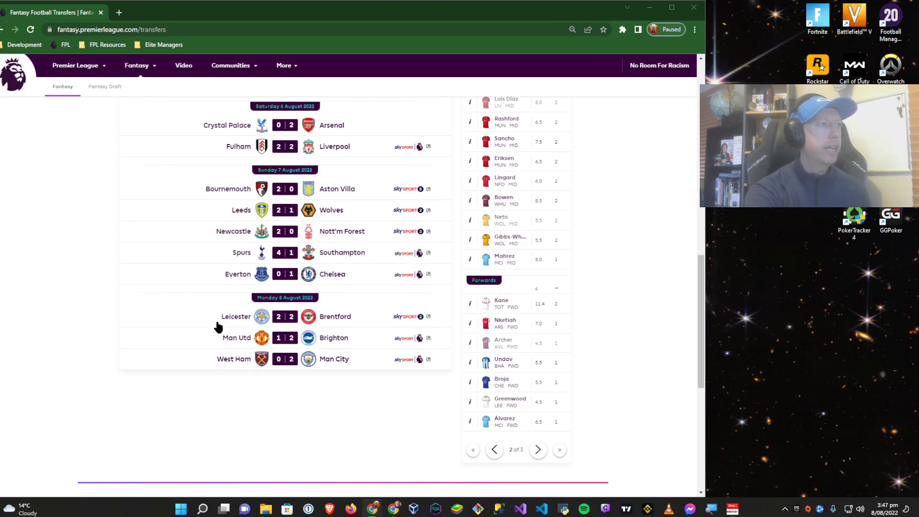
pyautogui.moveTo(140, 265)
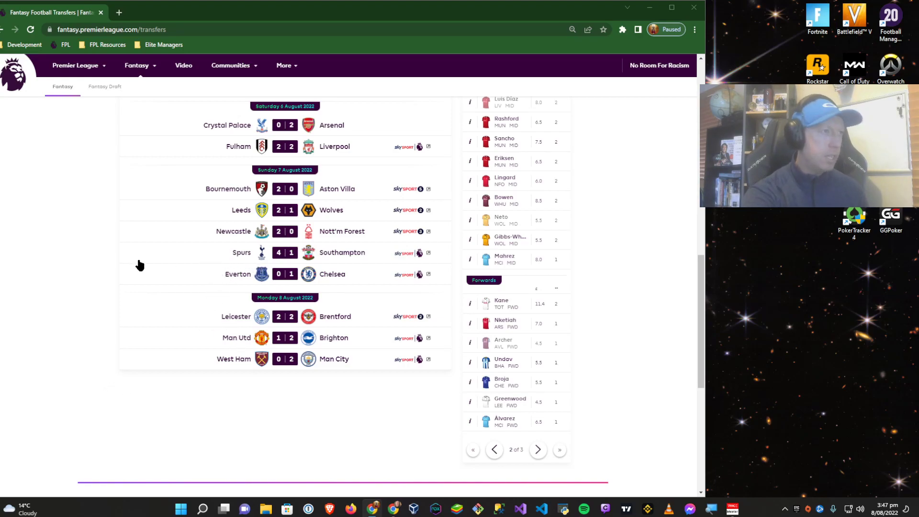
pyautogui.moveTo(131, 289)
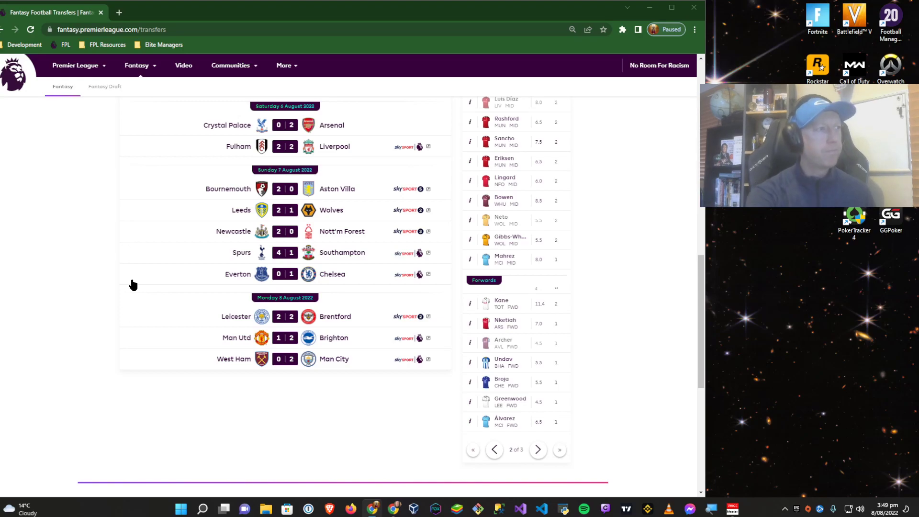
pyautogui.moveTo(156, 293)
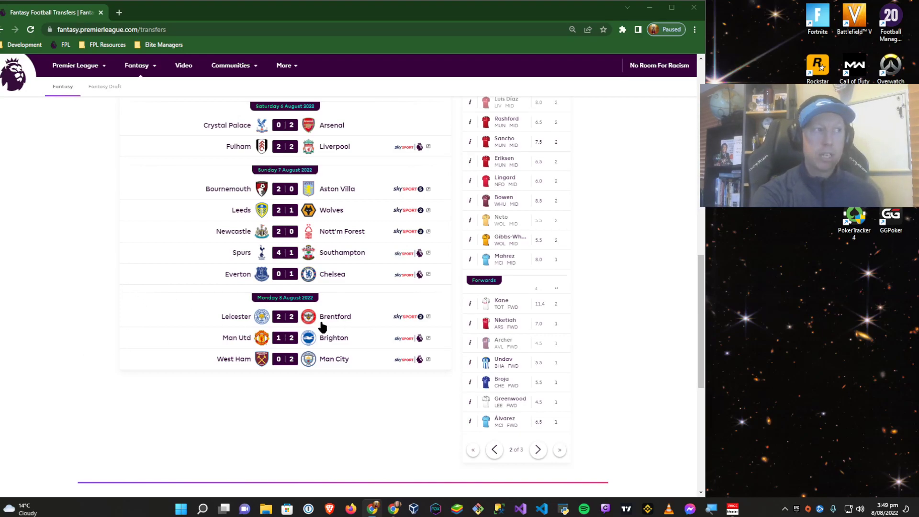
pyautogui.moveTo(145, 381)
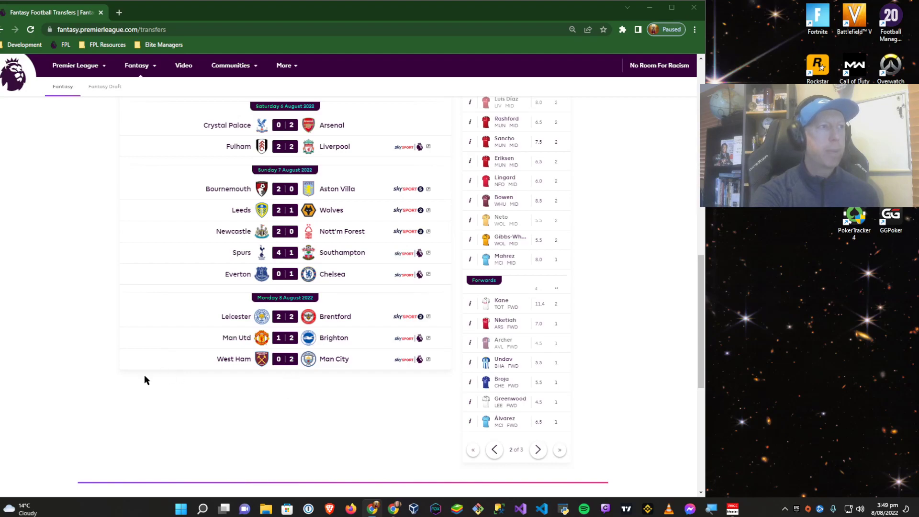
pyautogui.scroll(-3)
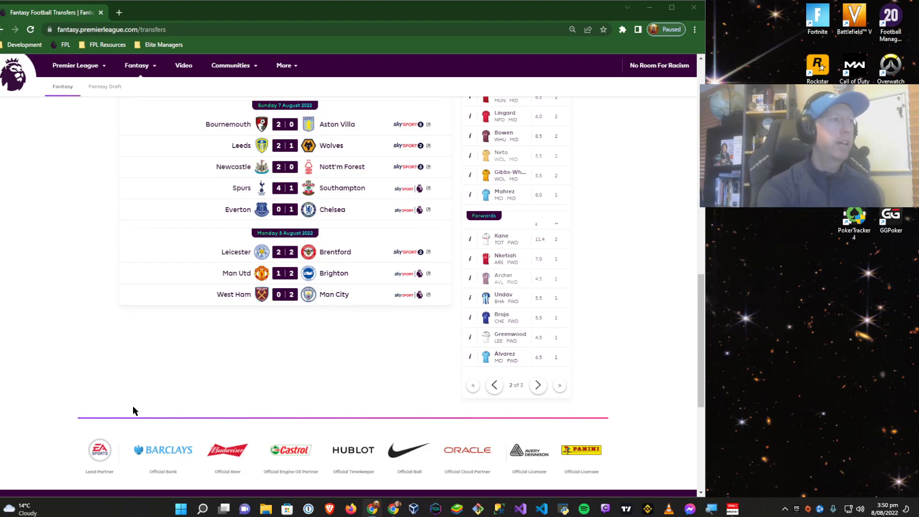
pyautogui.moveTo(164, 361)
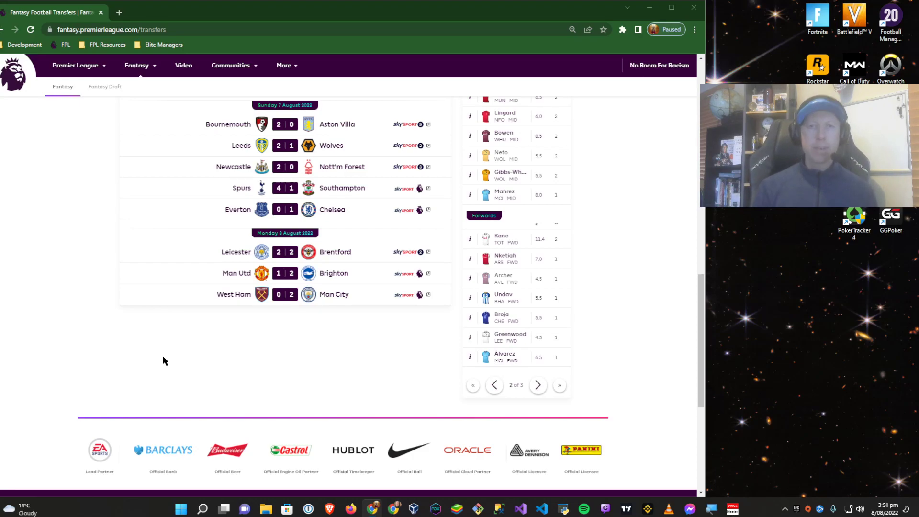
pyautogui.moveTo(138, 339)
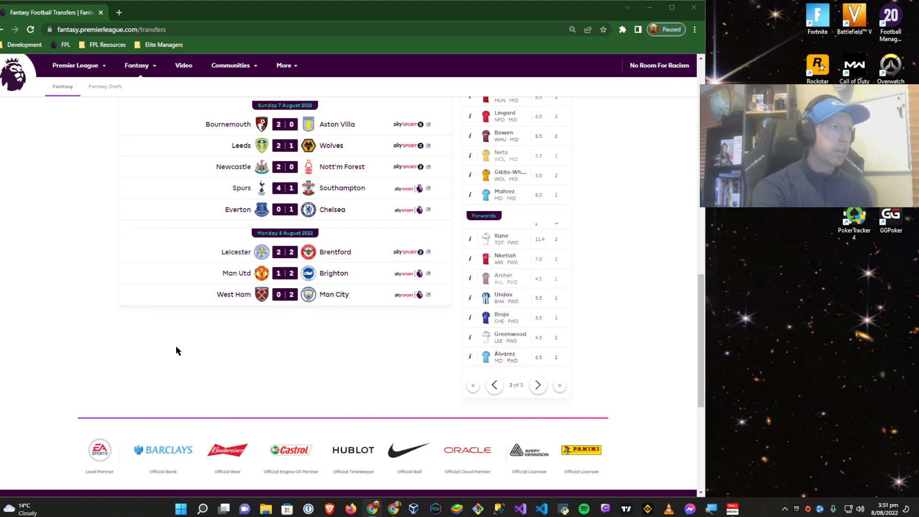
pyautogui.scroll(-3)
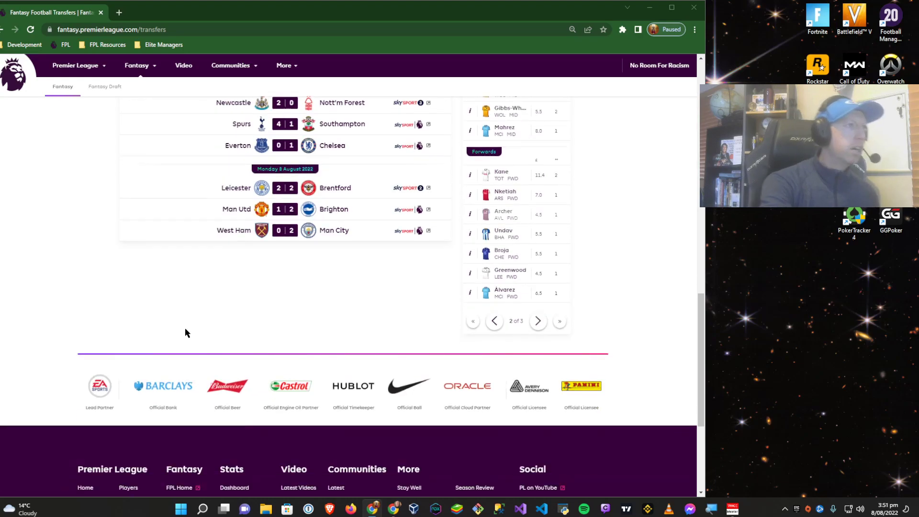
pyautogui.moveTo(222, 308)
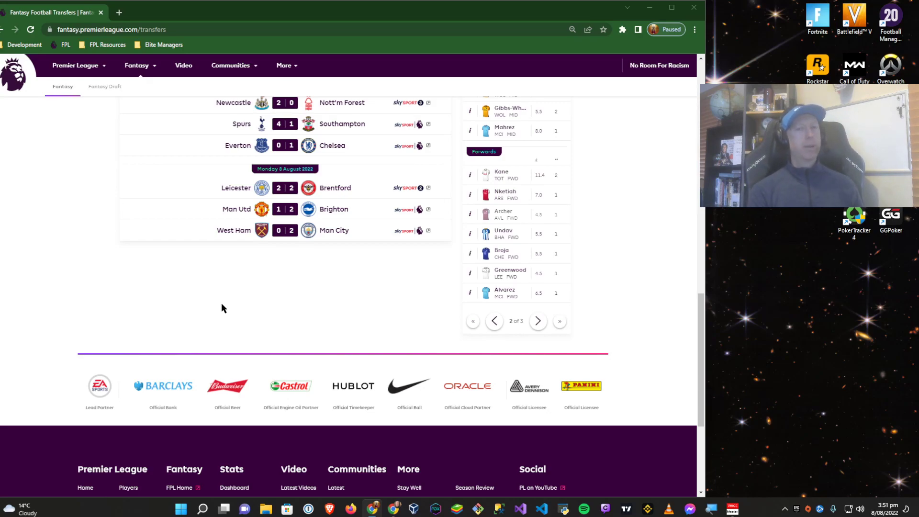
pyautogui.scroll(3)
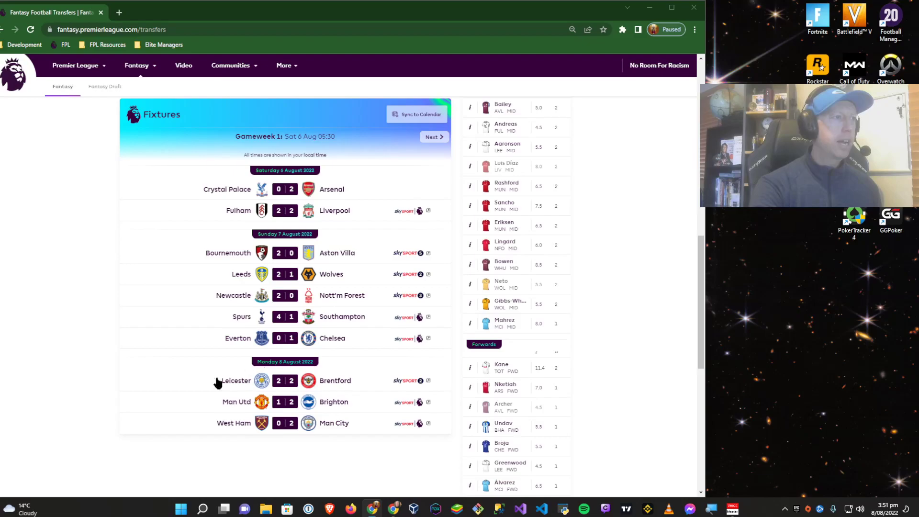
pyautogui.scroll(-3)
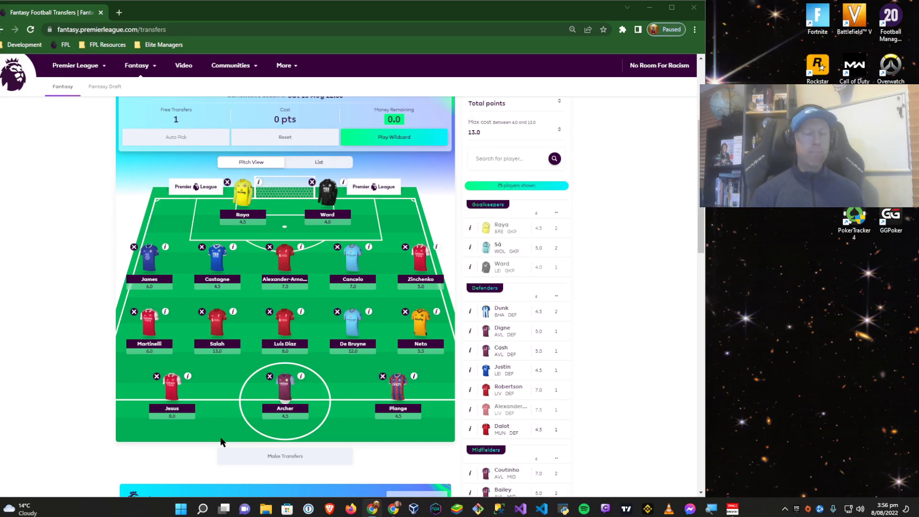
# Scroll through the squad and briefly view Kevin De Bruyne's player details
pyautogui.scroll(-3)
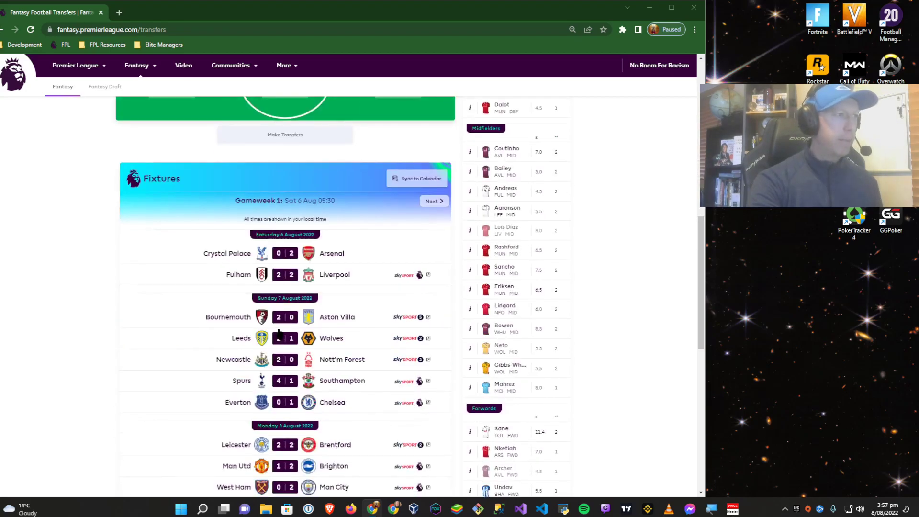
pyautogui.scroll(-3)
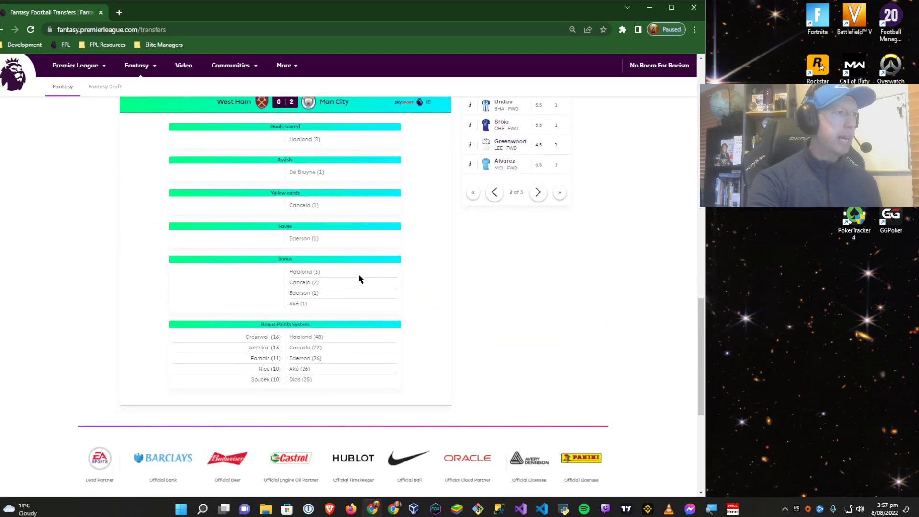
pyautogui.moveTo(314, 385)
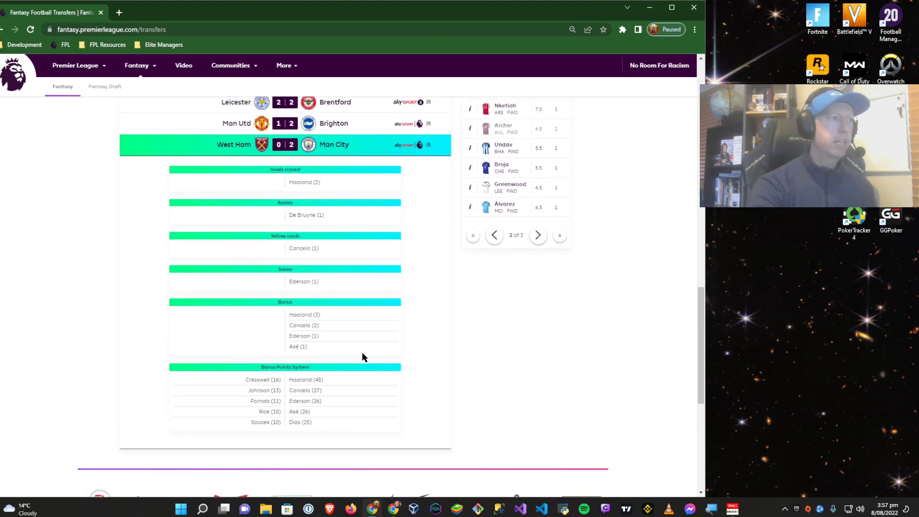
pyautogui.scroll(3)
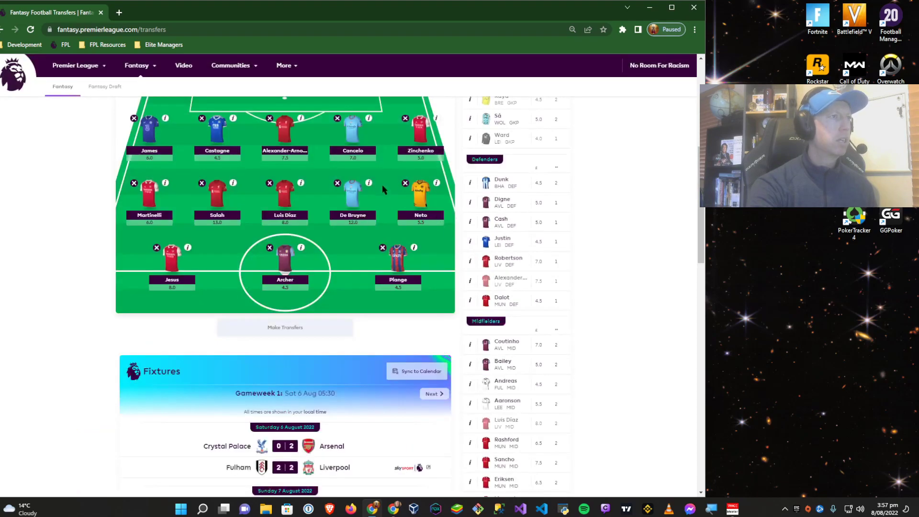
pyautogui.moveTo(373, 188)
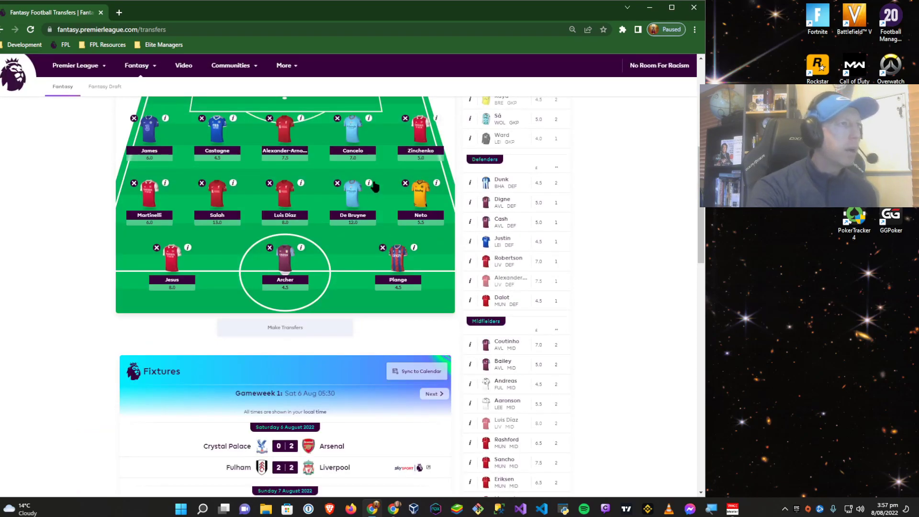
pyautogui.click(368, 183)
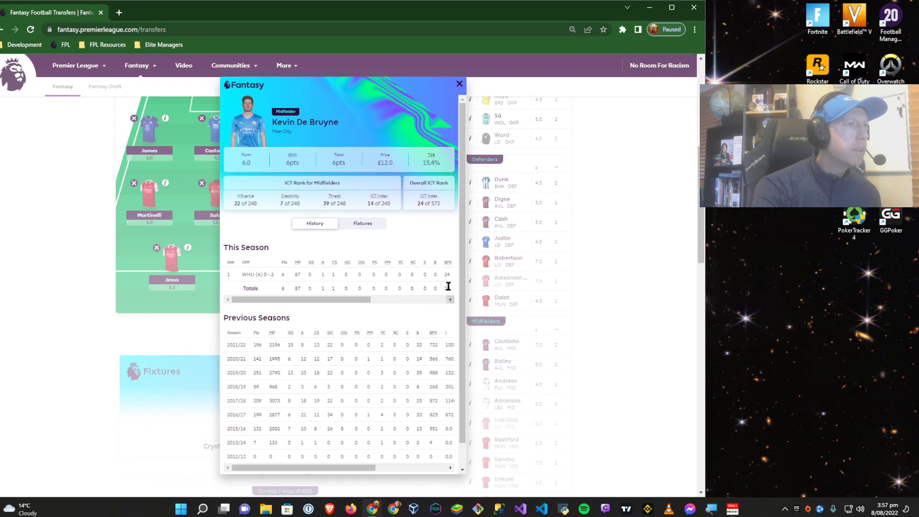
pyautogui.click(460, 84)
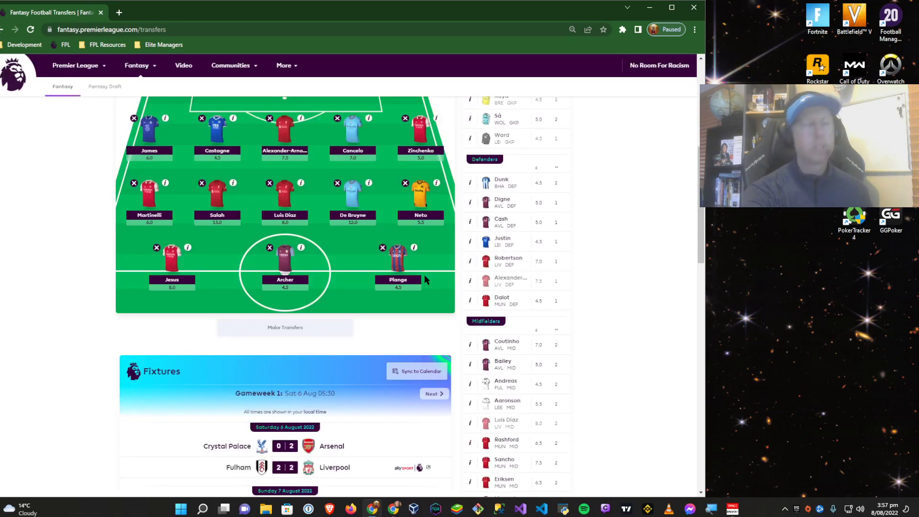
# Scroll down through the fixture list and back up towards the squad
pyautogui.scroll(-3)
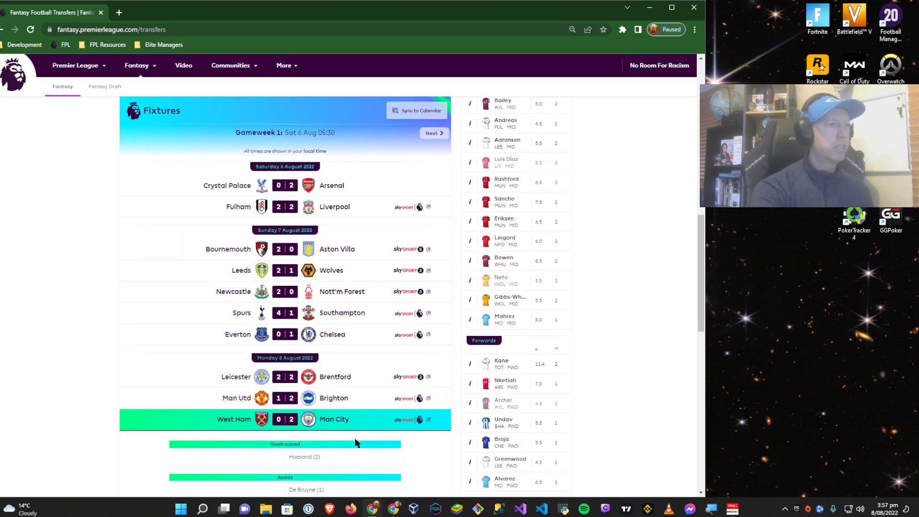
pyautogui.scroll(-3)
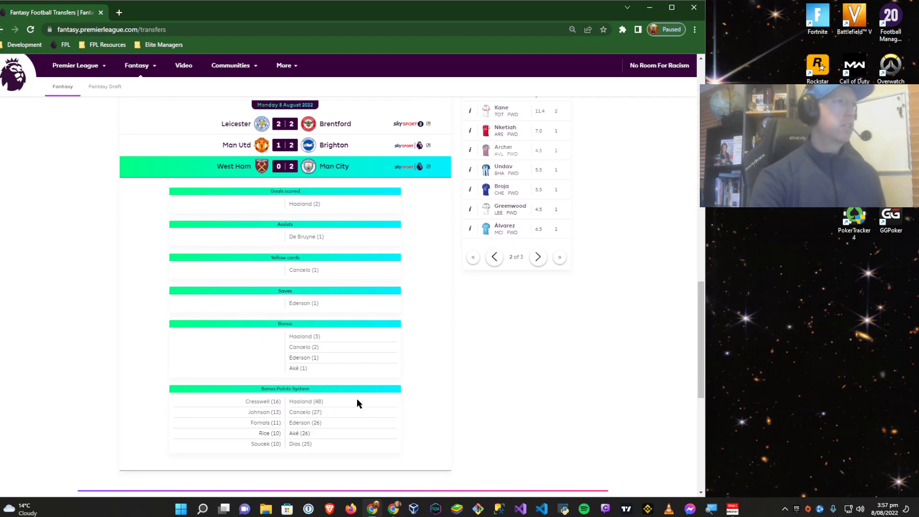
pyautogui.scroll(-3)
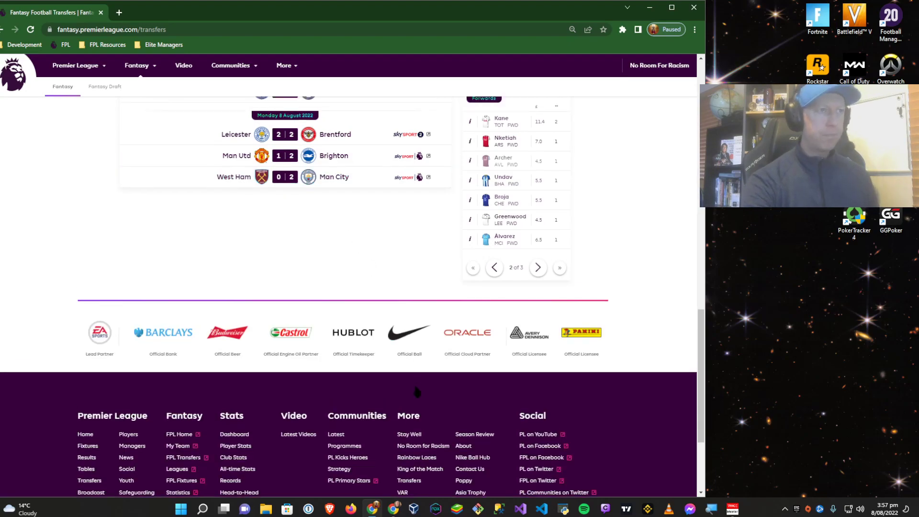
pyautogui.scroll(3)
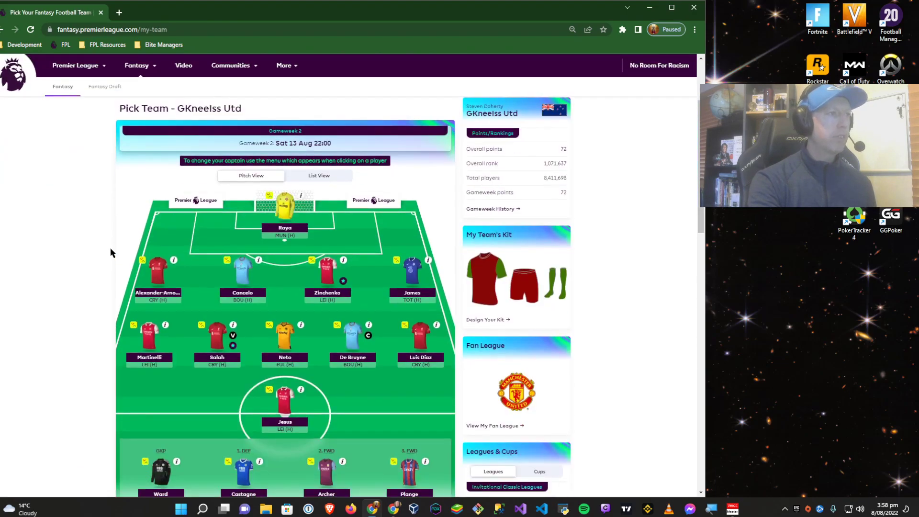
# Scroll the Pick Team page to view the Gameweek 2 lineup and bench
pyautogui.scroll(-3)
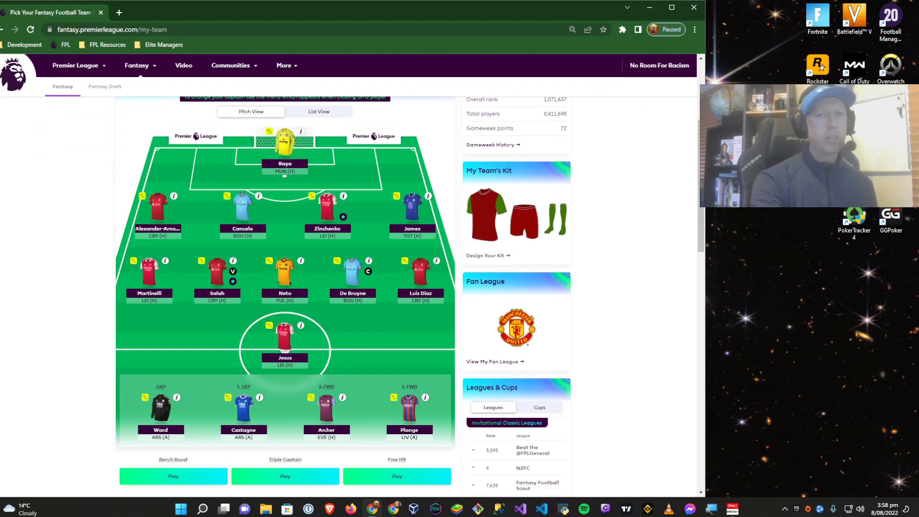